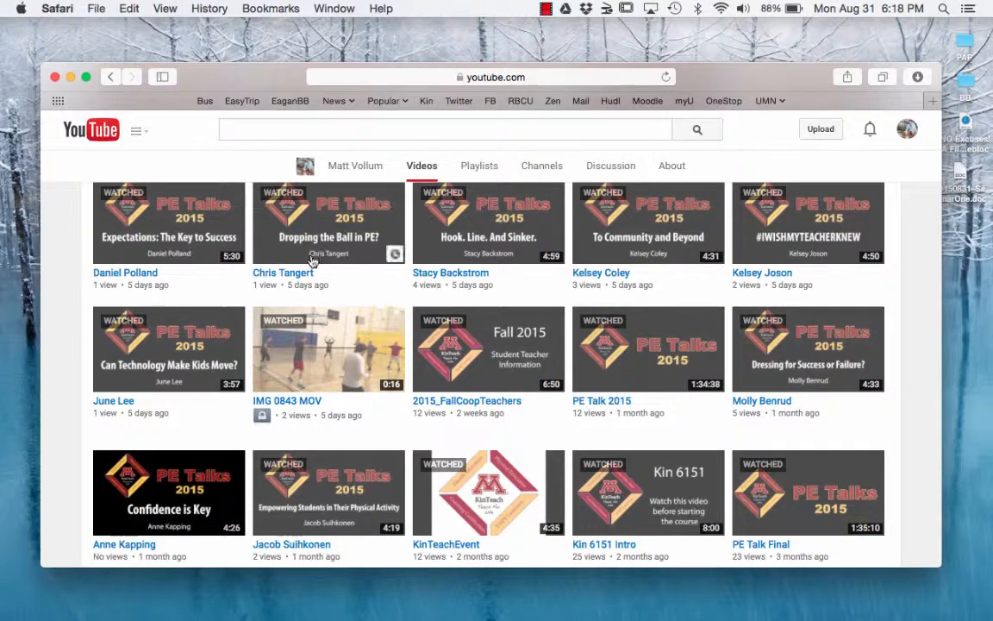
{"action": "mouse_move", "coordinate": [266, 428]}
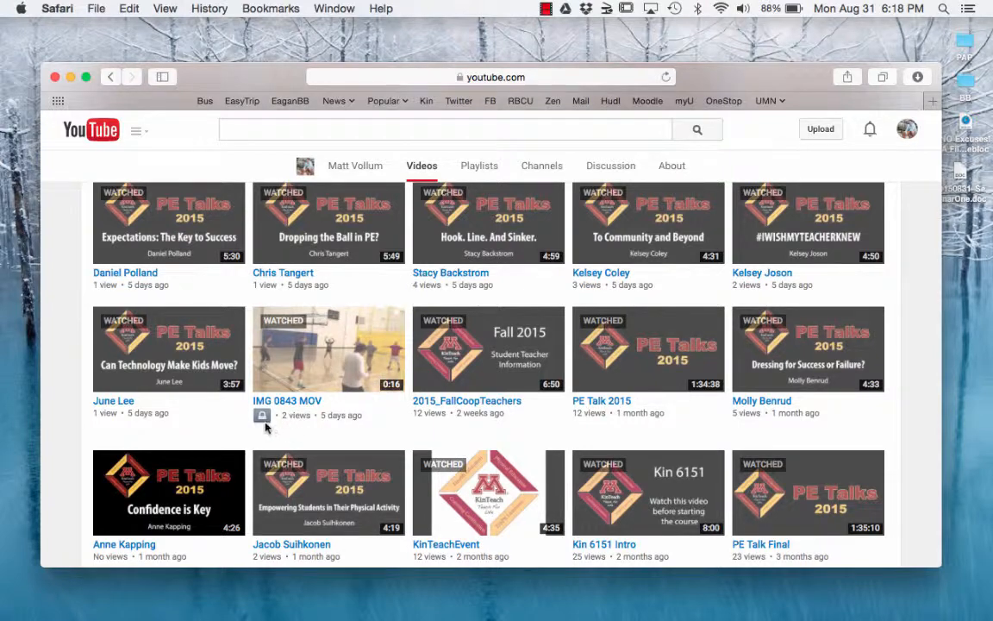
{"action": "mouse_move", "coordinate": [262, 416]}
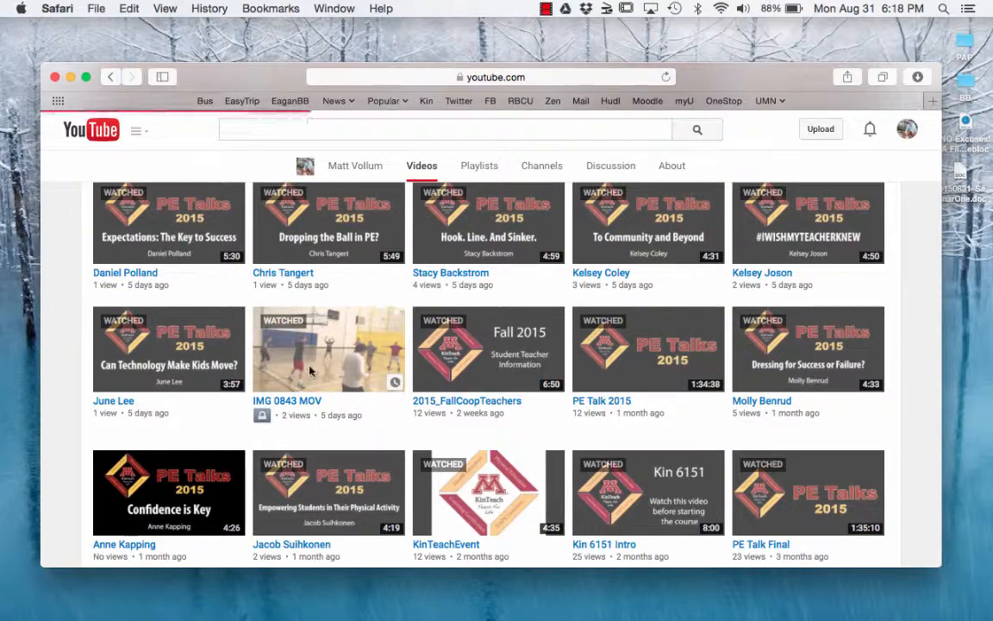
Open the IMG 0843 MOV video's watch page from the channel's uploaded videos
{"action": "left_click", "coordinate": [328, 348]}
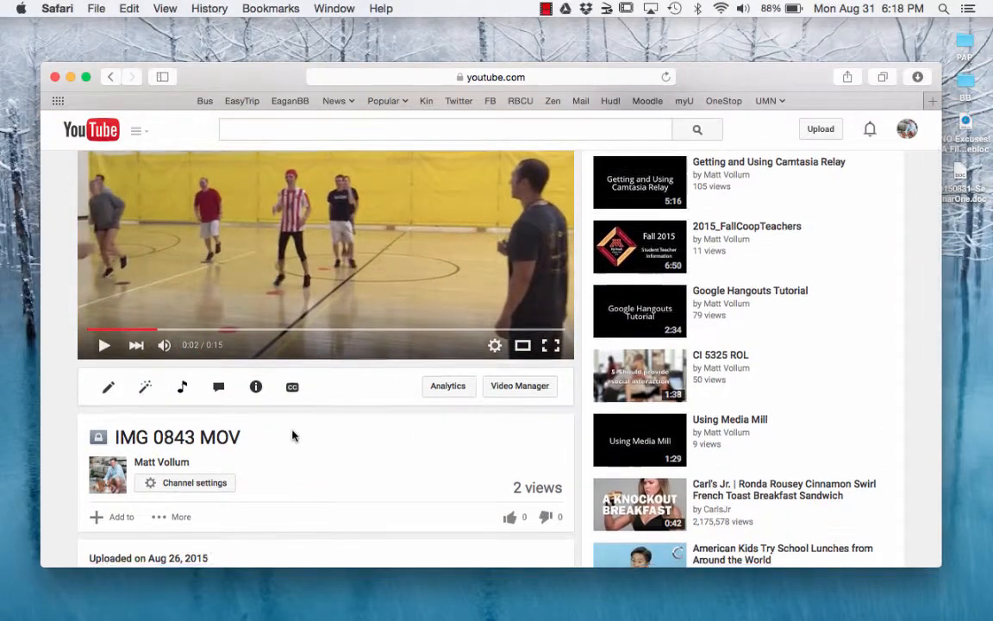
{"action": "scroll", "scroll_direction": "down", "scroll_amount": 3}
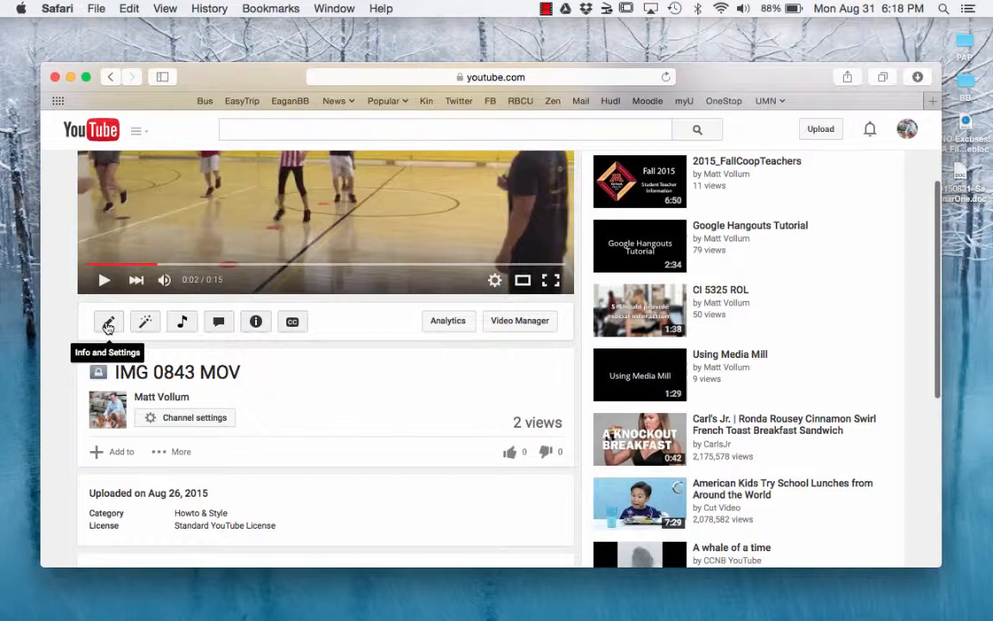
Review the IMG 0843 MOV video's privacy setting in Info and Settings, choosing its visibility level
{"action": "left_click", "coordinate": [107, 321]}
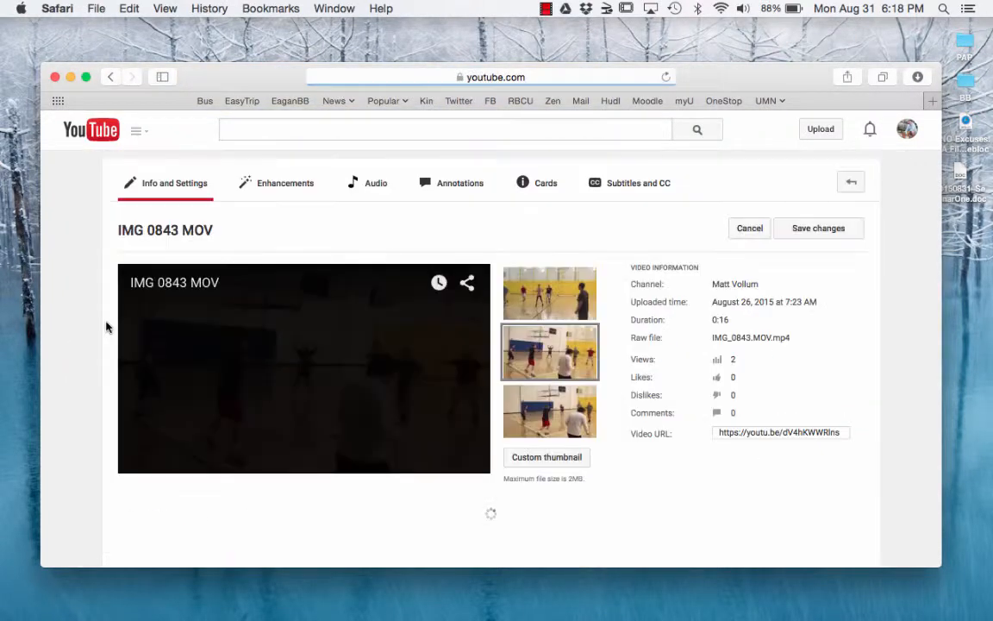
{"action": "scroll", "scroll_direction": "down", "scroll_amount": 3}
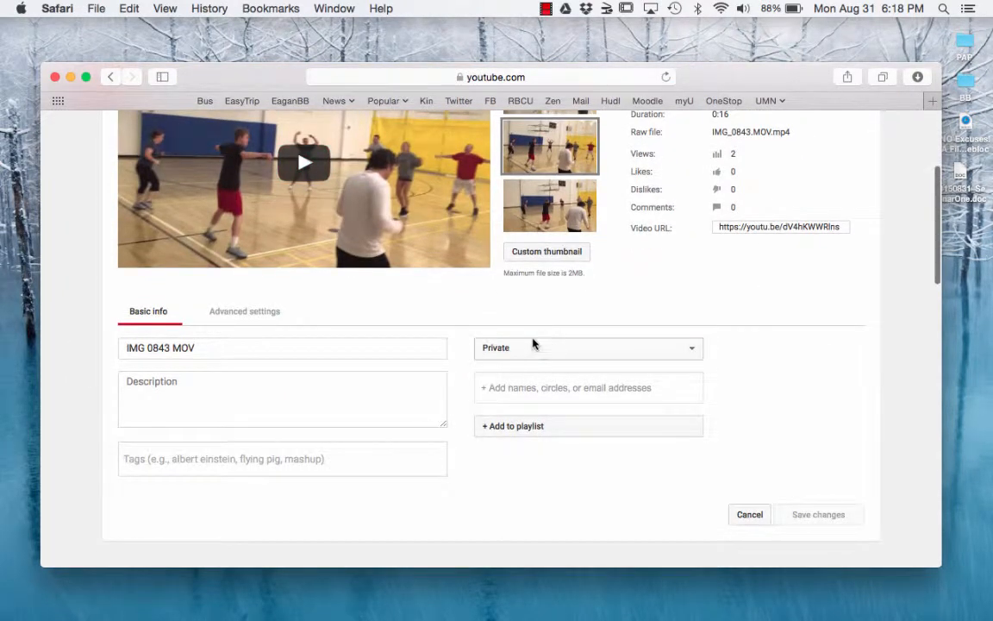
{"action": "mouse_move", "coordinate": [521, 355]}
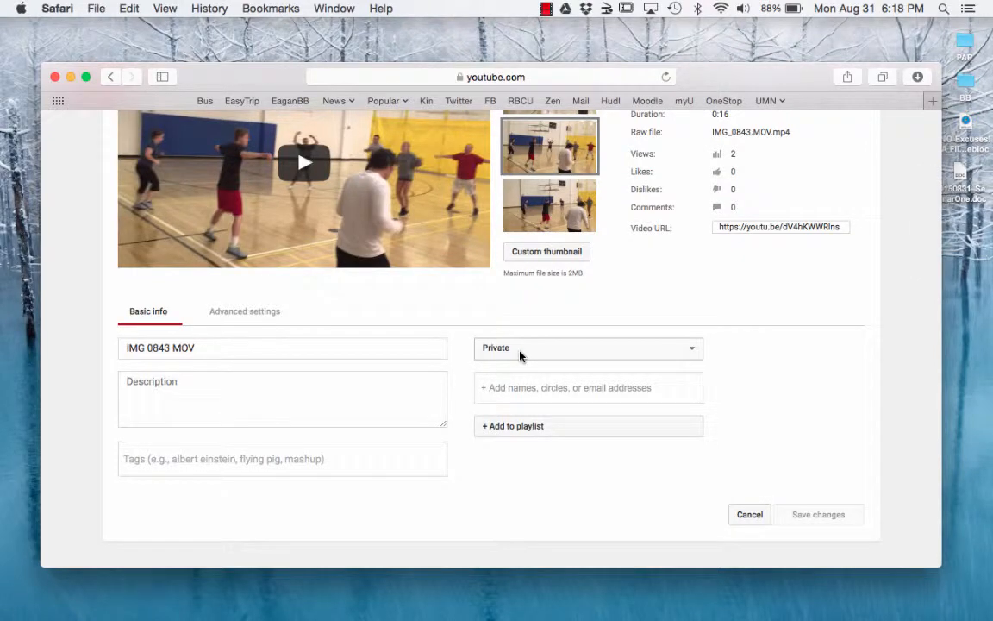
{"action": "left_click", "coordinate": [590, 348]}
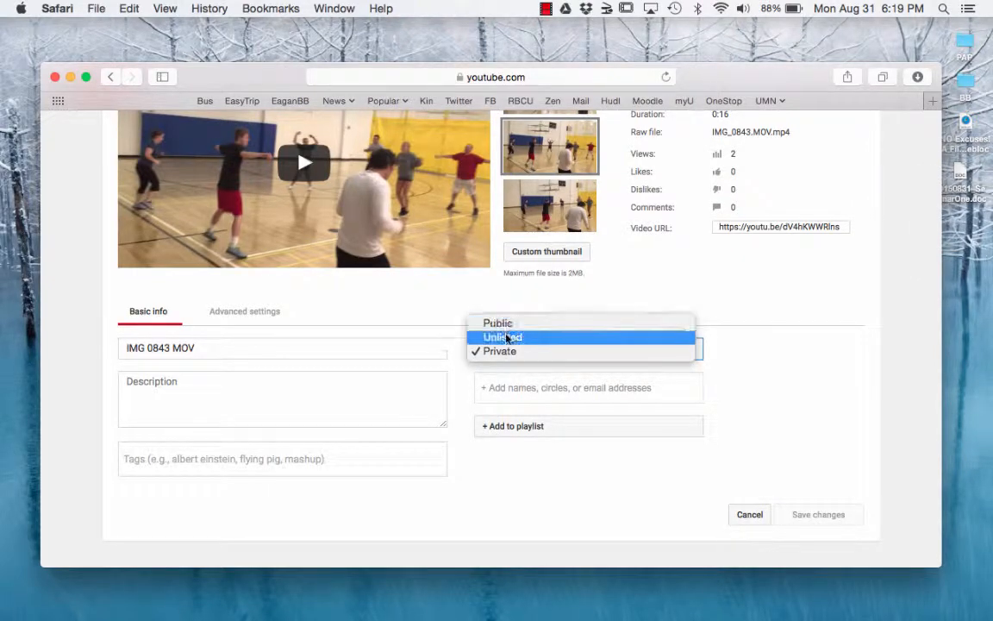
{"action": "left_click", "coordinate": [500, 352]}
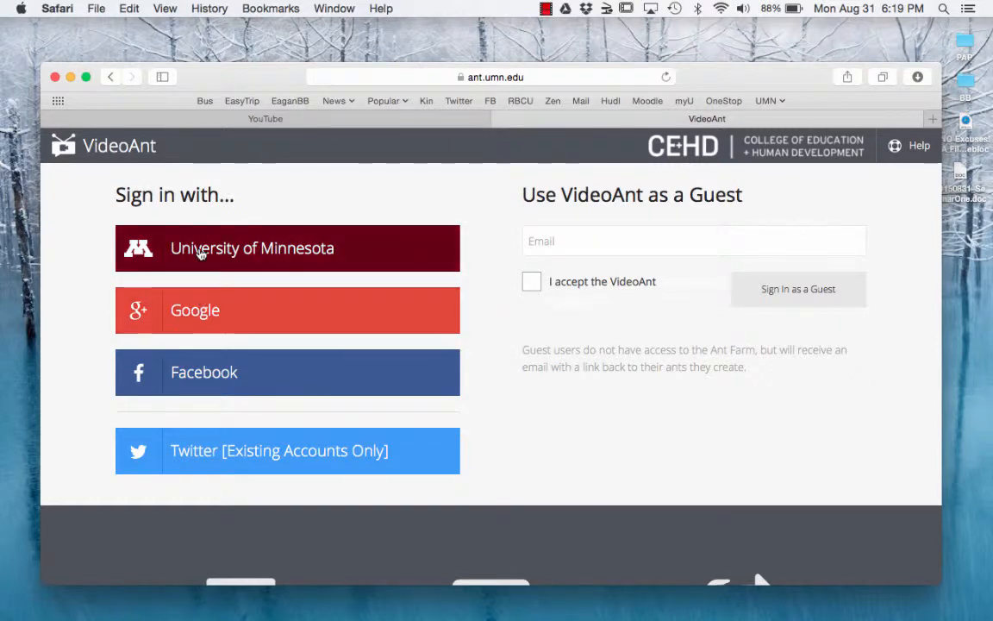
{"action": "mouse_move", "coordinate": [141, 314]}
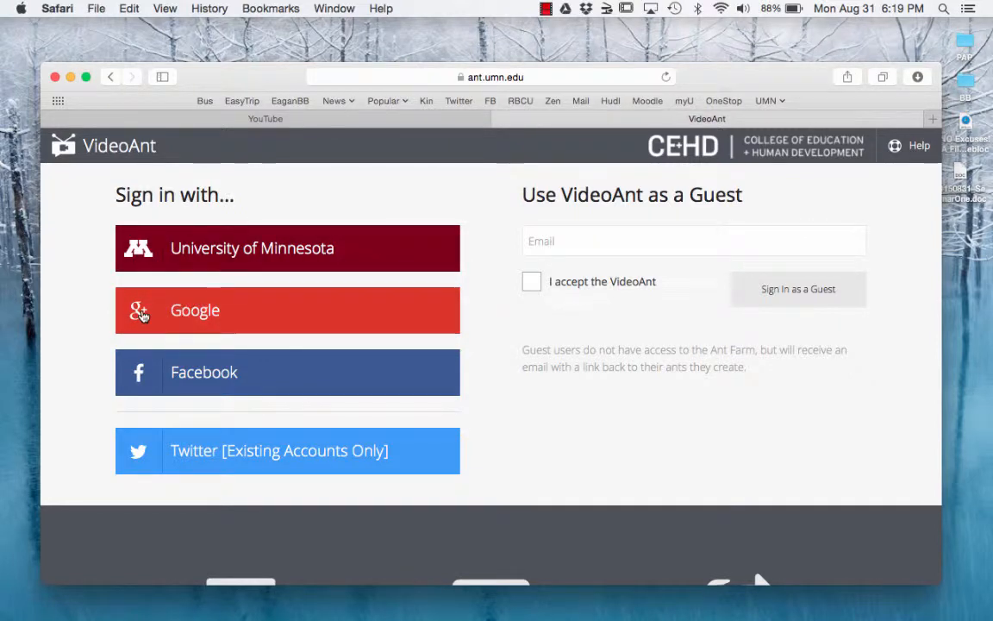
Sign in to VideoAnt with Google and allow offline access, reaching My Ant Farm
{"action": "left_click", "coordinate": [194, 311]}
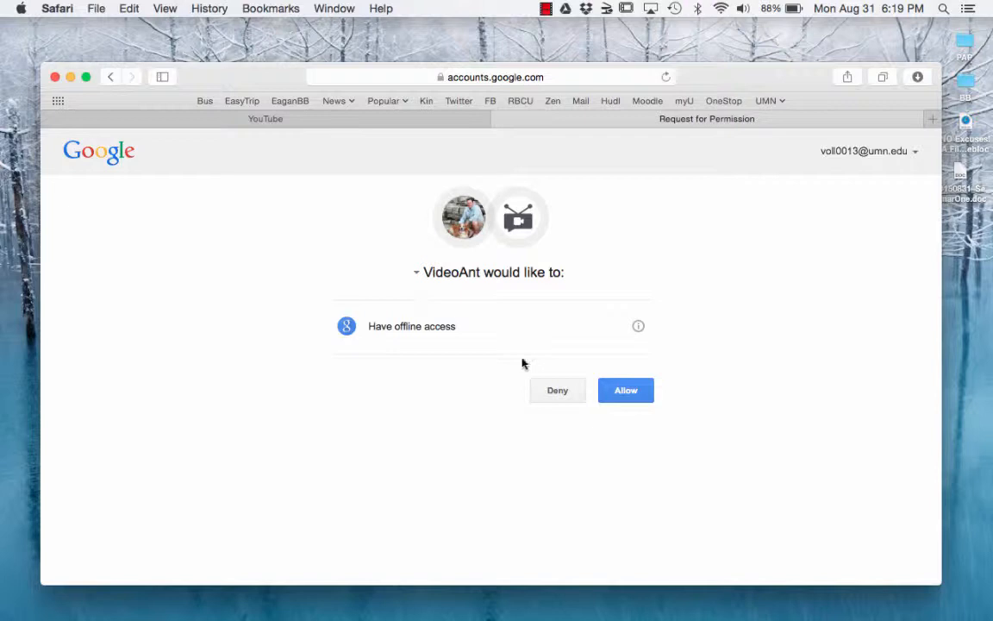
{"action": "left_click", "coordinate": [624, 389]}
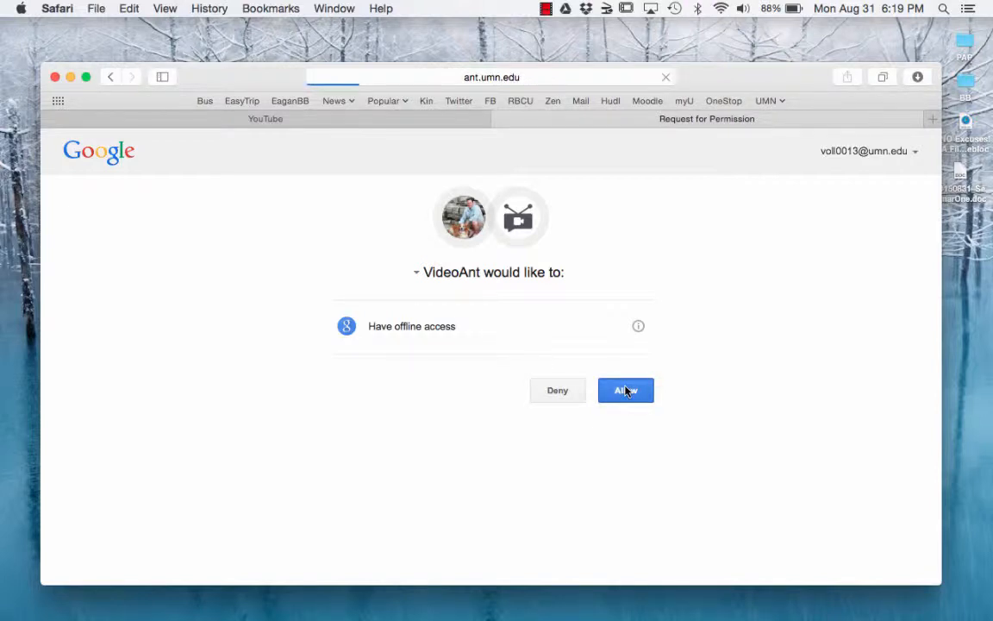
{"action": "left_click", "coordinate": [624, 390]}
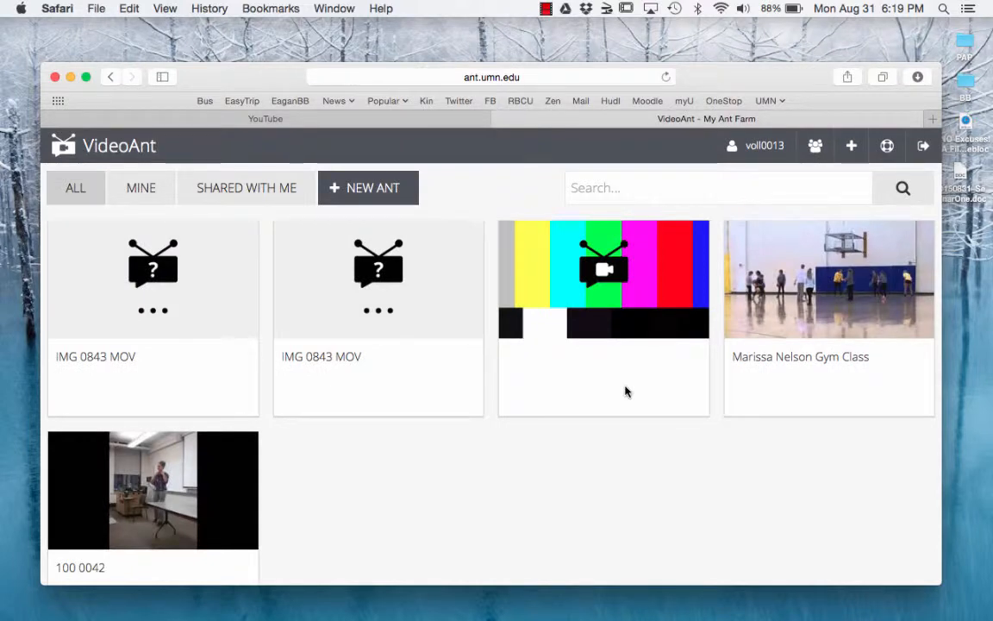
Start a new ant and browse my YouTube uploads down to IMG 0843 MOV
{"action": "left_click", "coordinate": [369, 186]}
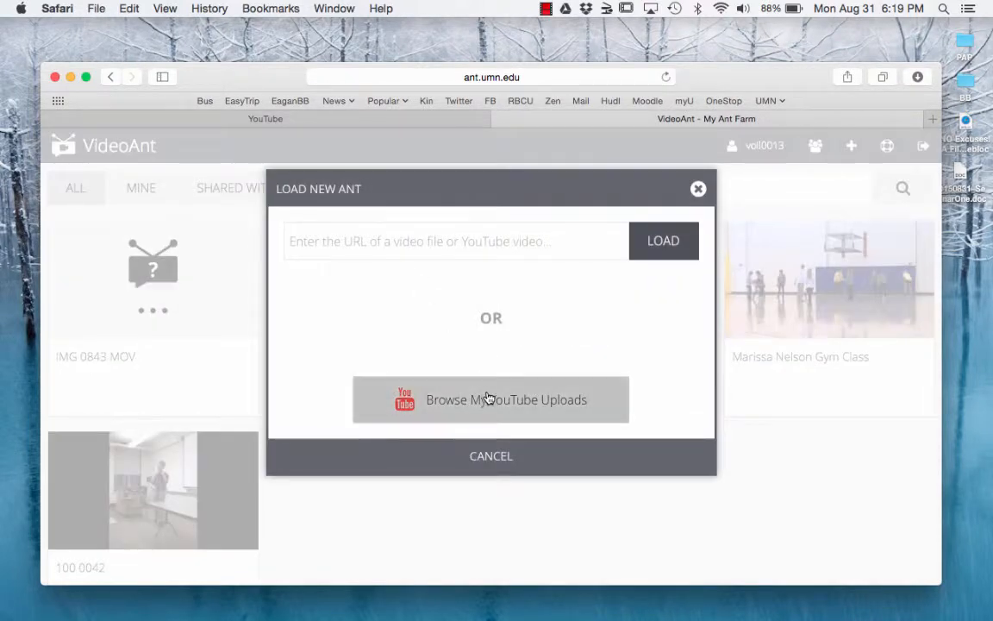
{"action": "left_click", "coordinate": [507, 400]}
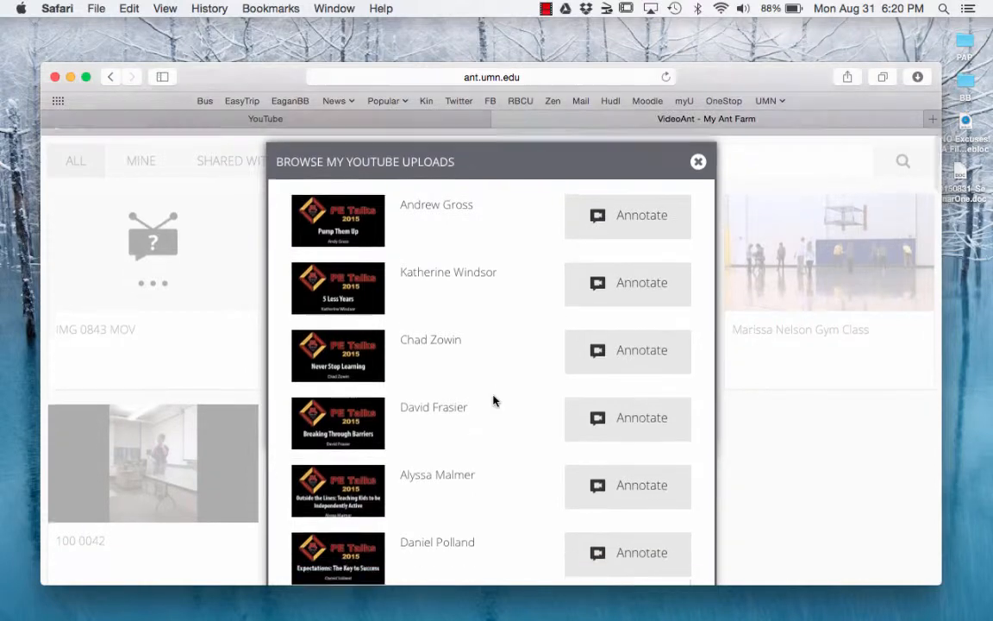
{"action": "scroll", "scroll_direction": "down", "scroll_amount": 3}
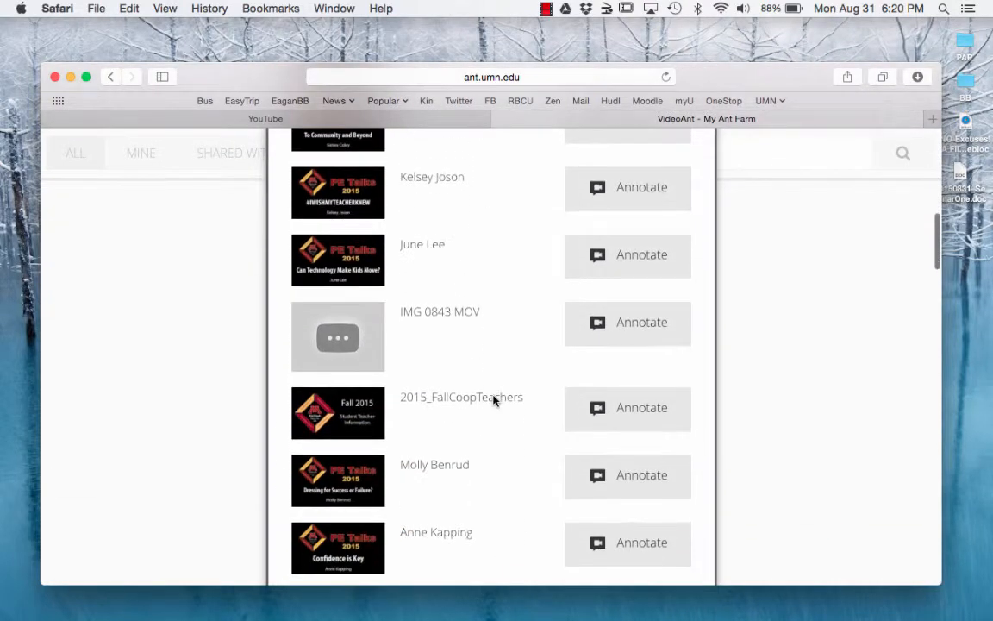
{"action": "mouse_move", "coordinate": [628, 324]}
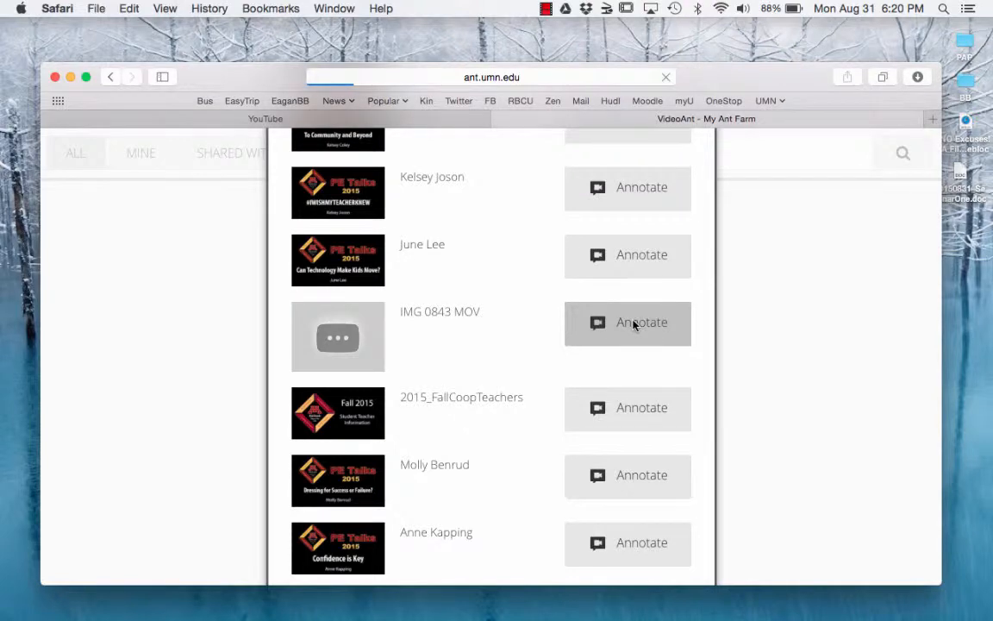
Annotate IMG 0843 MOV to create a new ant with the gym video loaded
{"action": "left_click", "coordinate": [641, 322]}
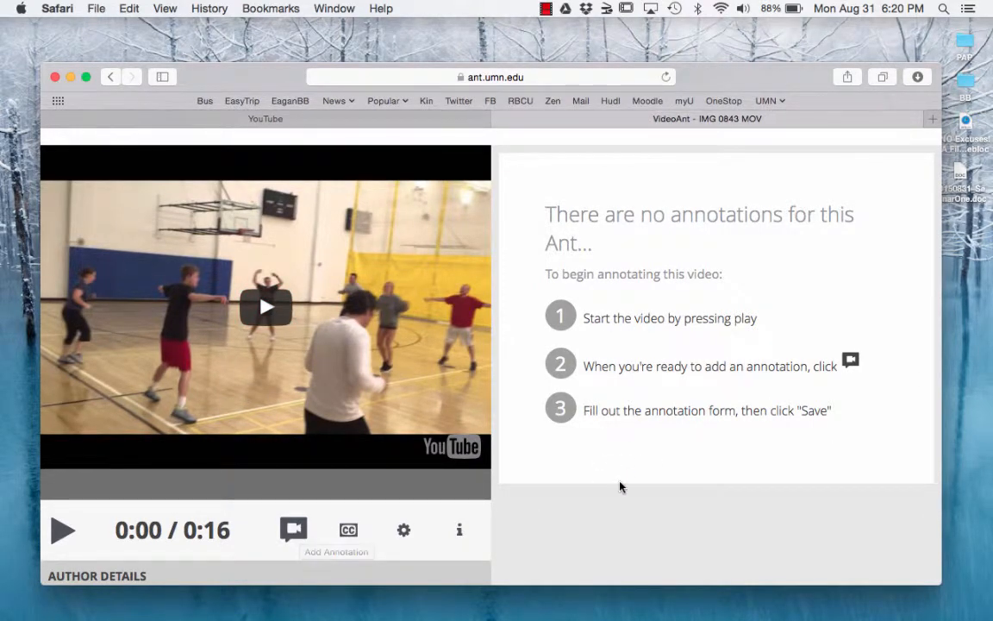
{"action": "scroll", "scroll_direction": "down", "scroll_amount": 3}
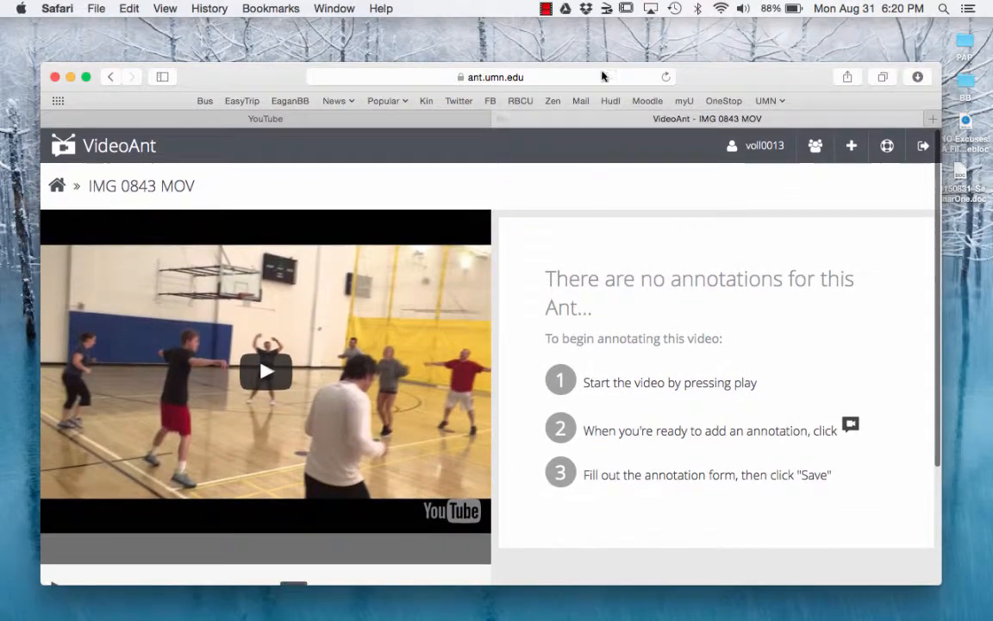
{"action": "left_click", "coordinate": [545, 7]}
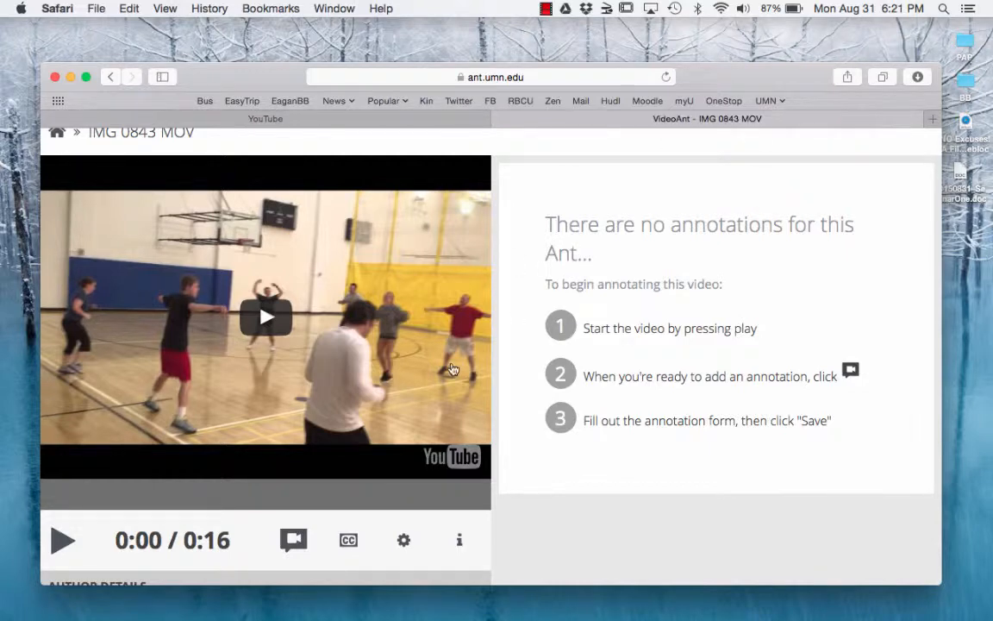
{"action": "scroll", "scroll_direction": "down", "scroll_amount": 3}
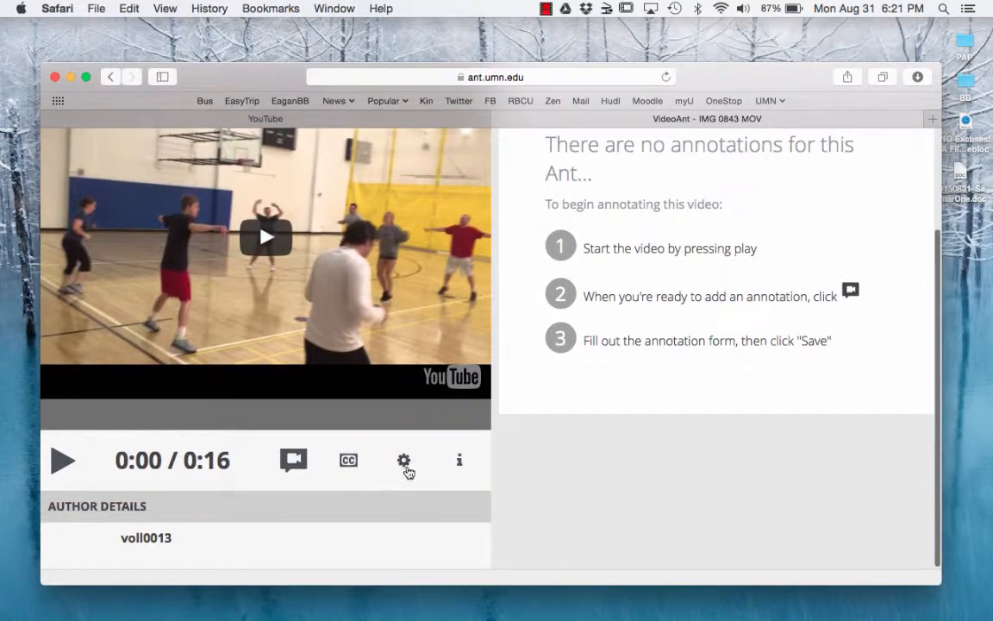
{"action": "left_click", "coordinate": [404, 458]}
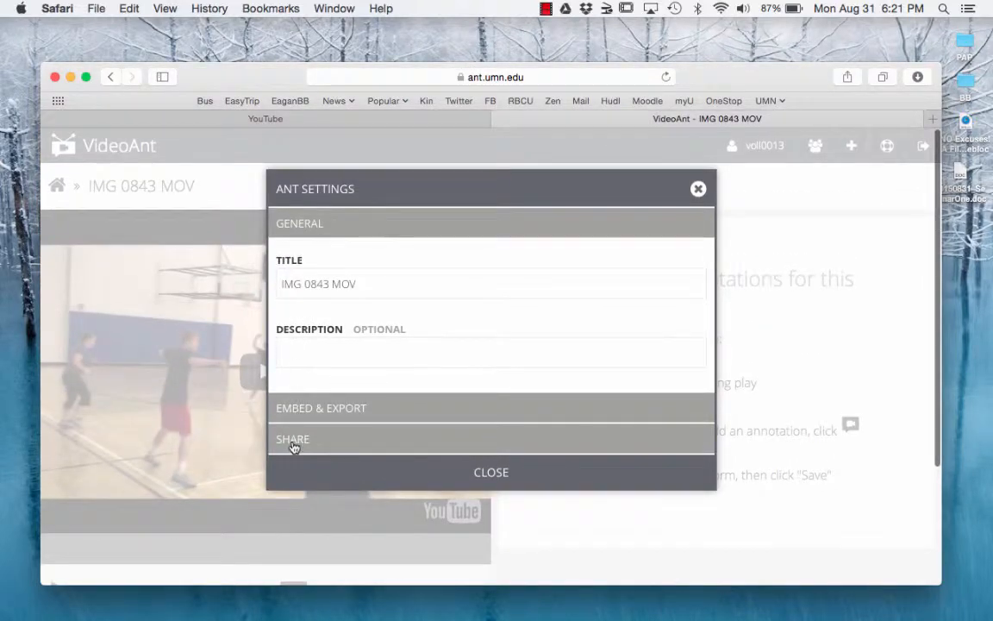
{"action": "left_click", "coordinate": [293, 440]}
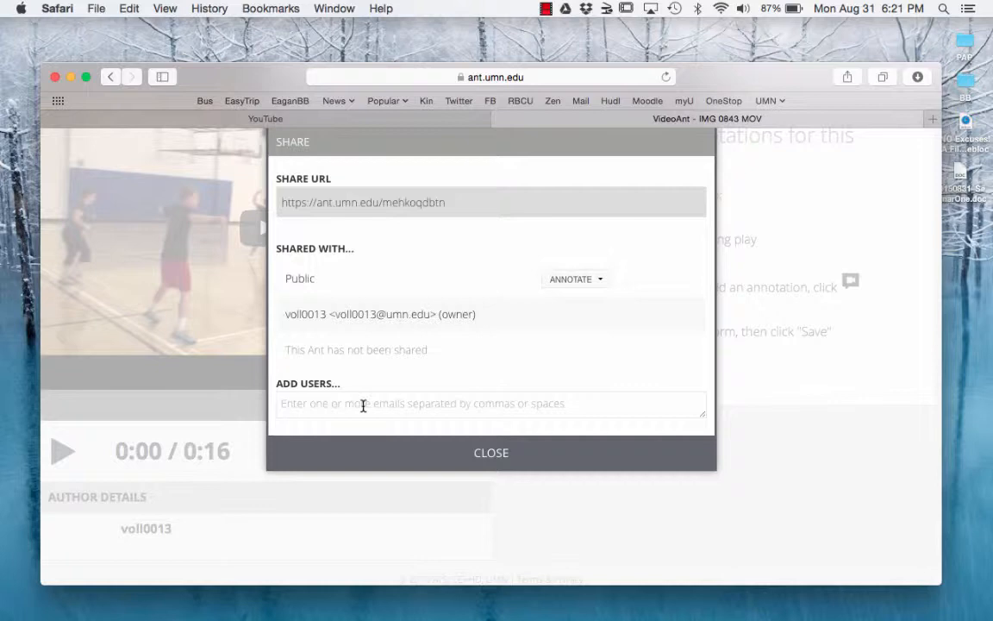
{"action": "mouse_move", "coordinate": [424, 414]}
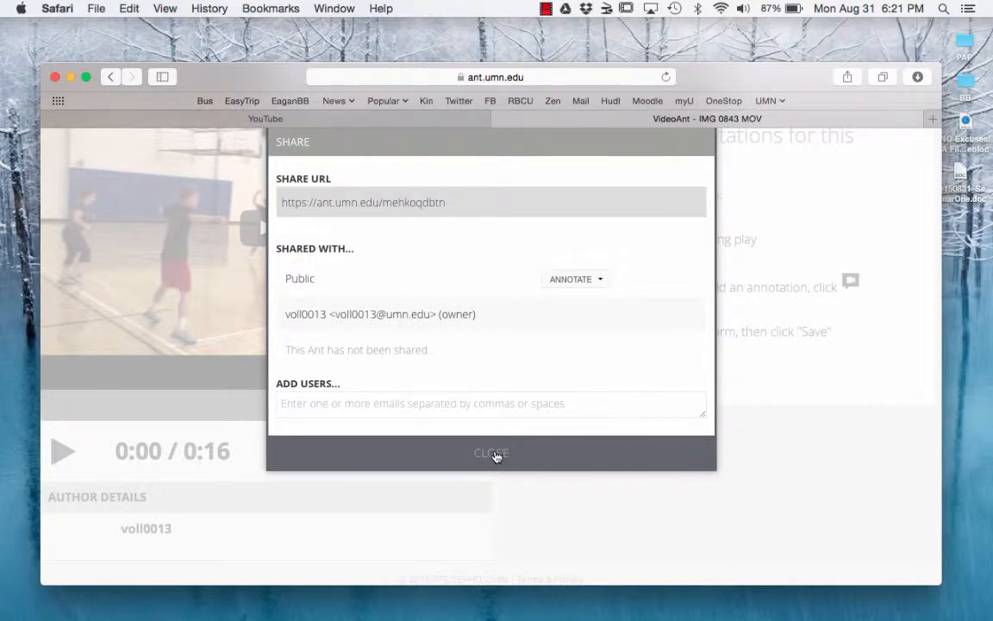
{"action": "left_click", "coordinate": [492, 451]}
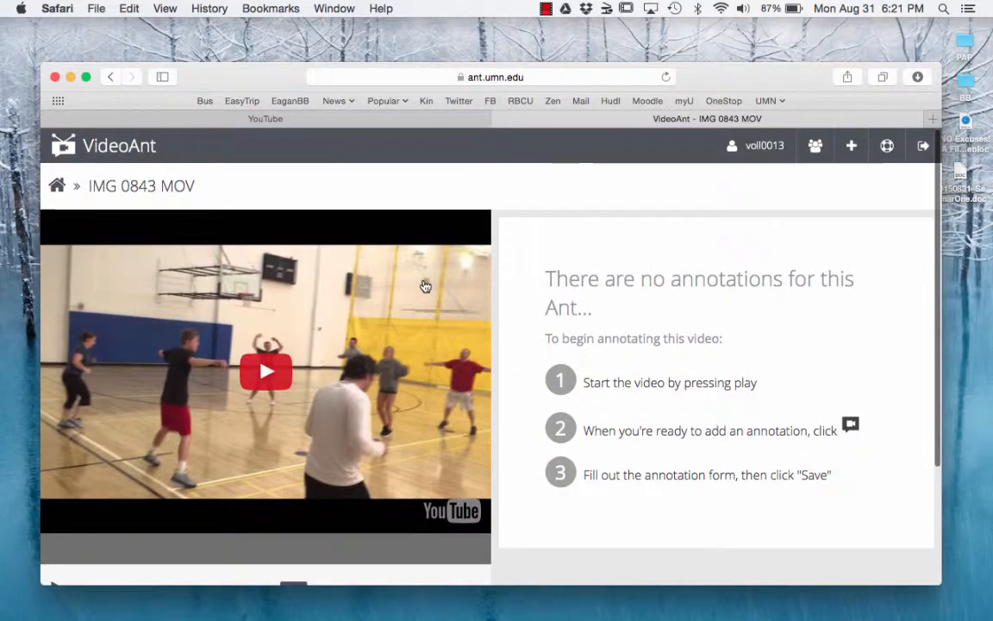